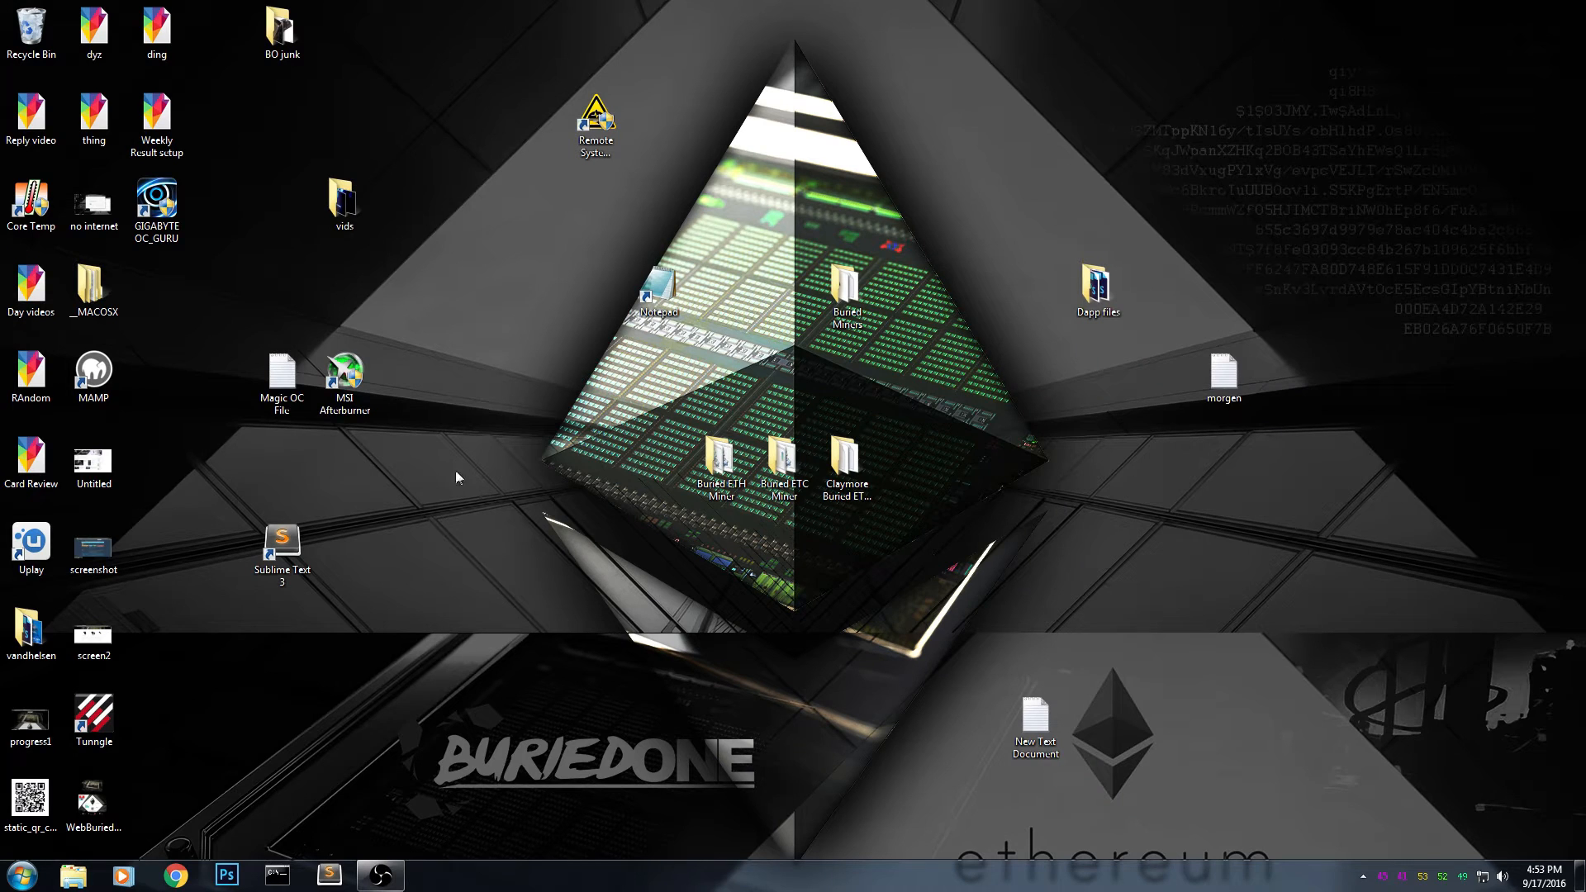
Open the Magic OC notes, then run Ethermine-Stratum-CUDA.bat from the Buried ETH Miner folder
double_click(281, 372)
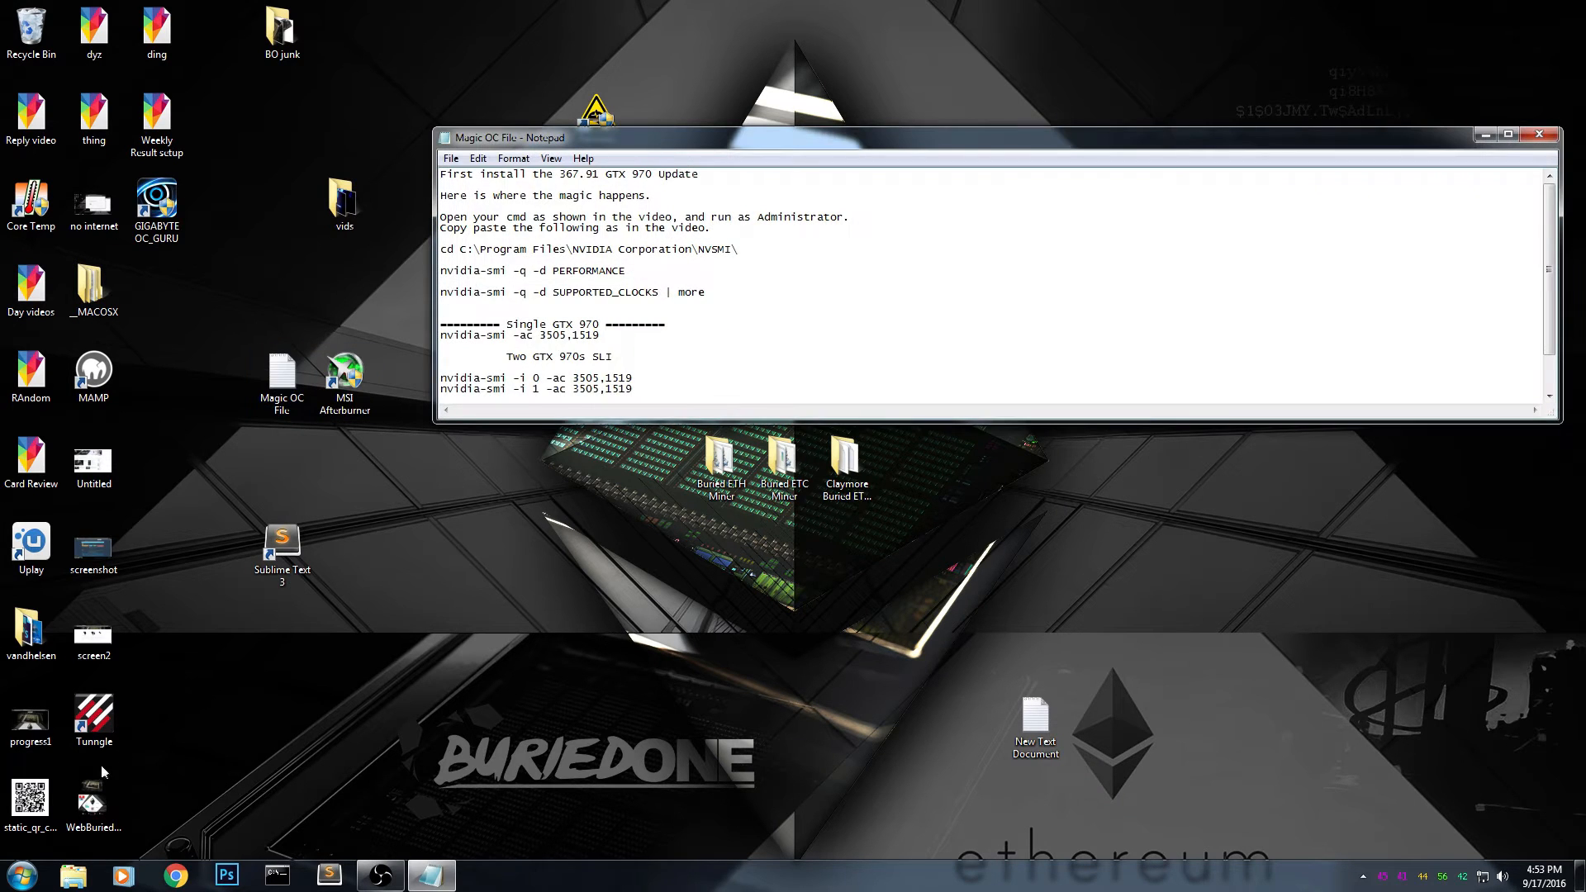
left_click(18, 874)
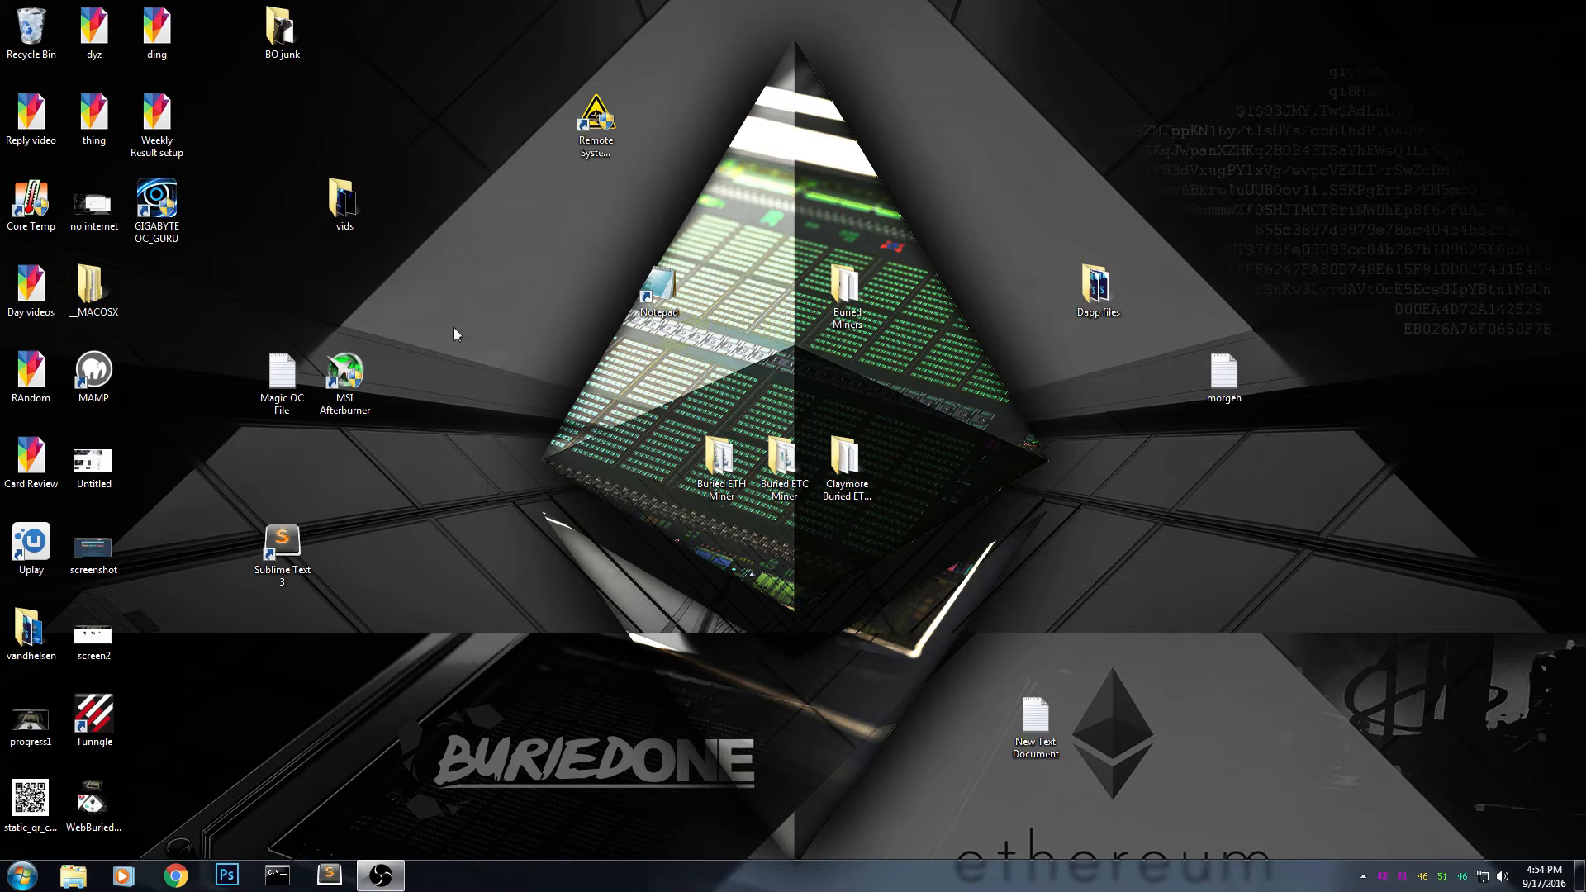
left_click(720, 465)
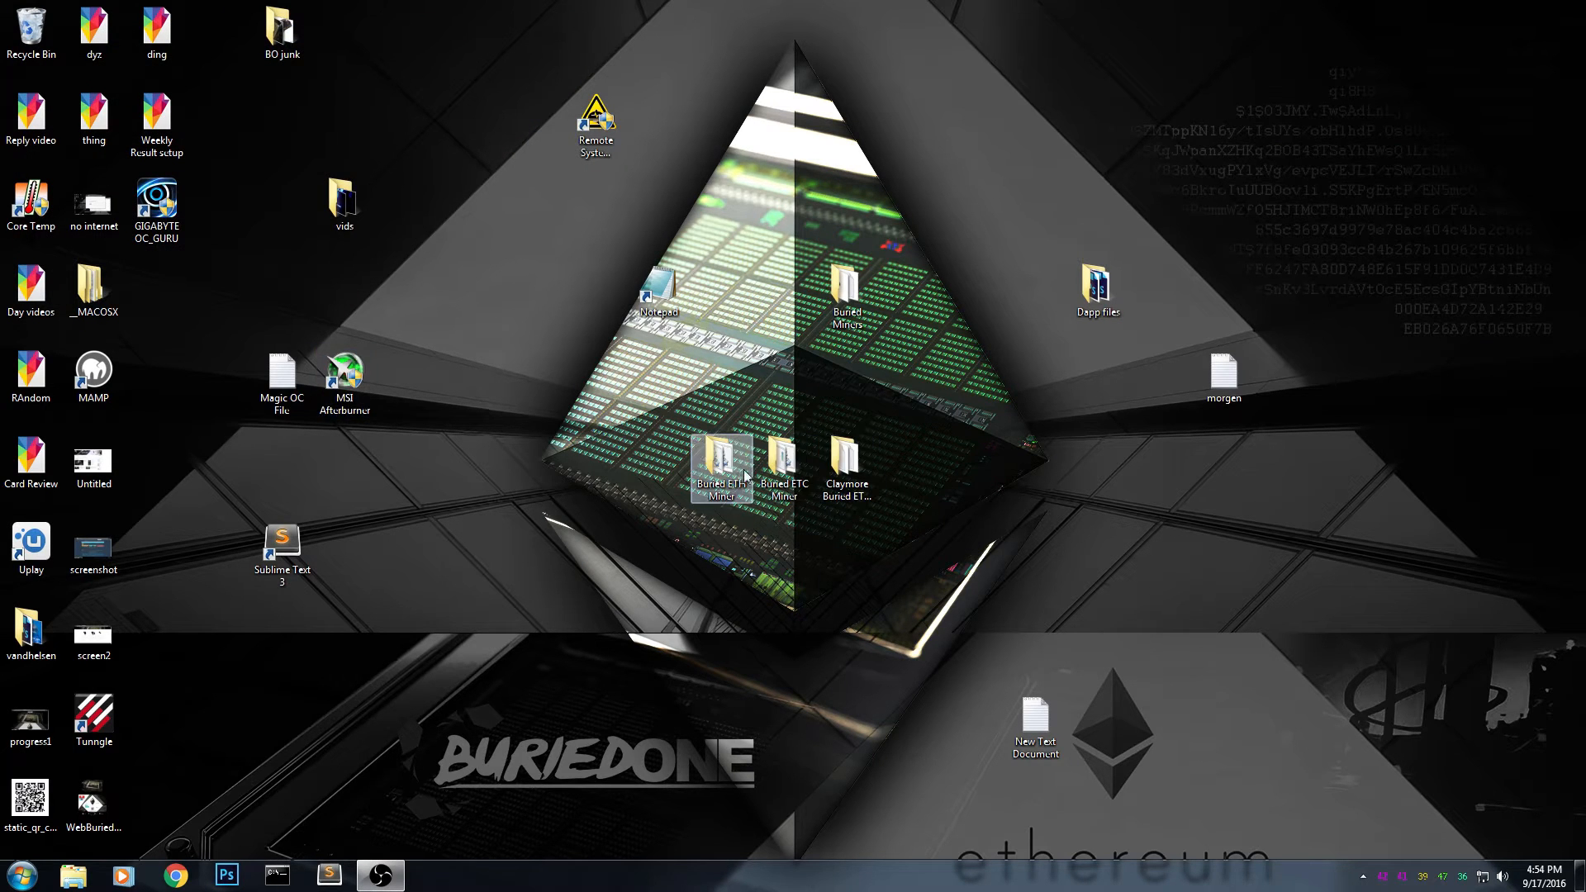
double_click(720, 465)
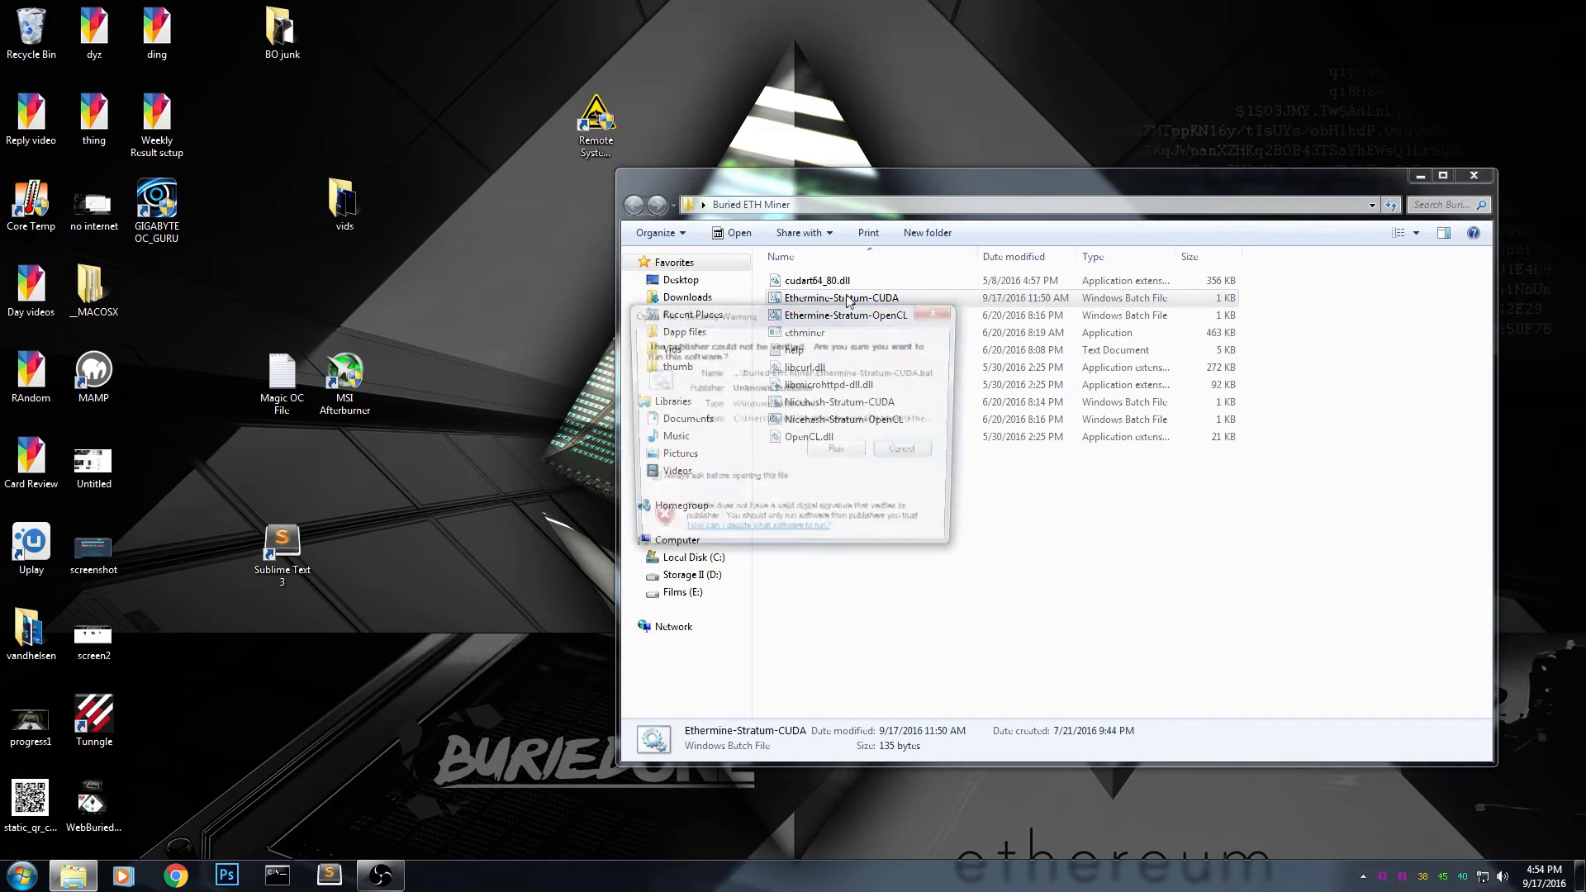
left_click(835, 448)
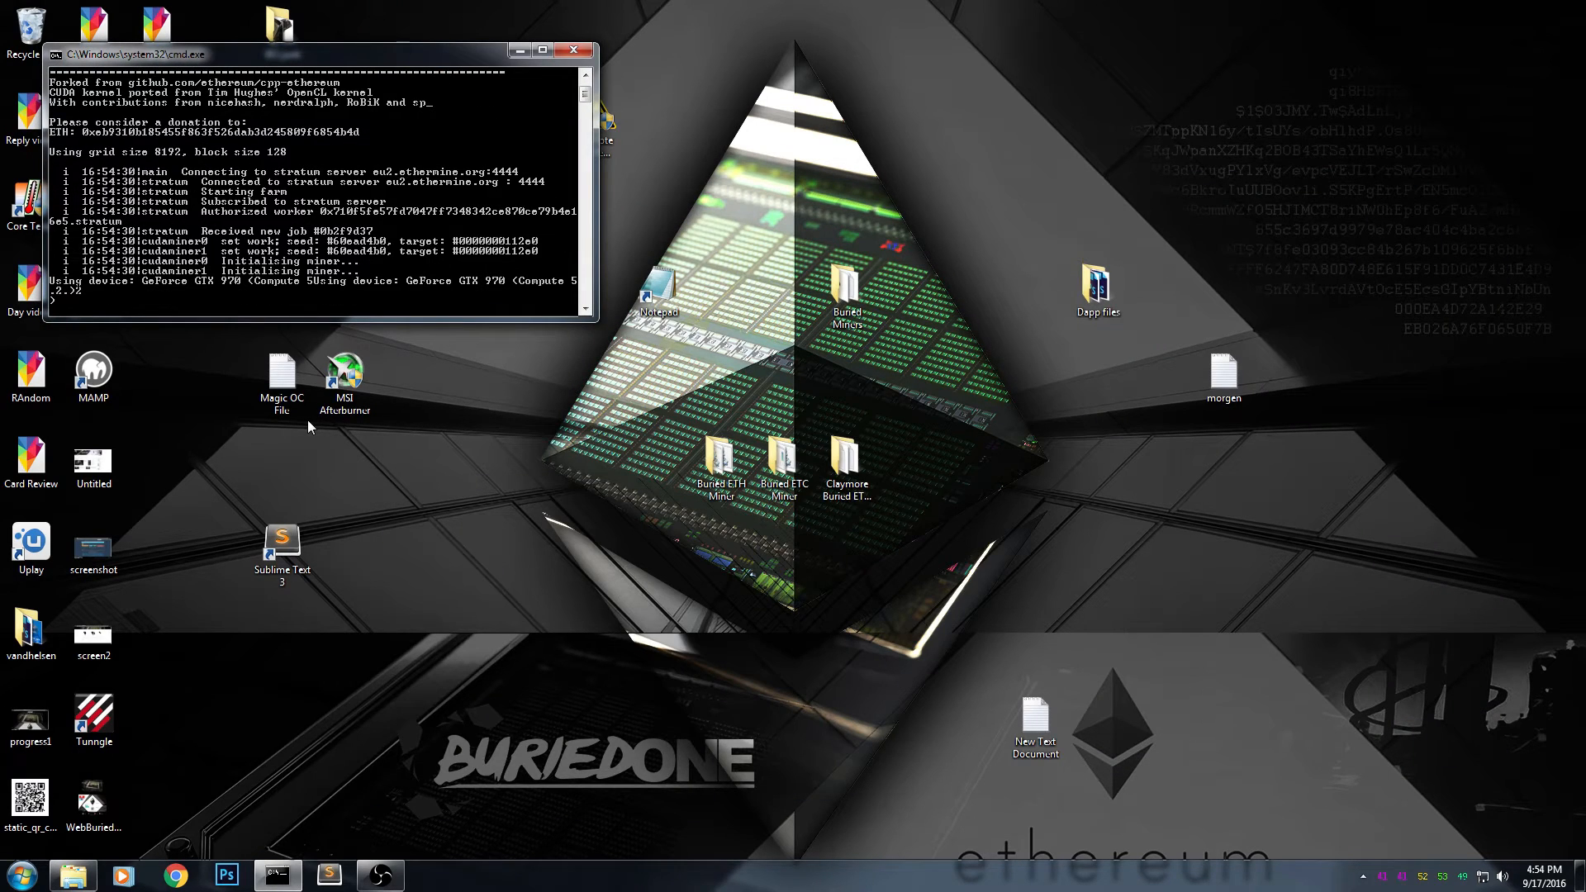
Launch MSI Afterburner to overclock the GTX 970s
left_click(344, 374)
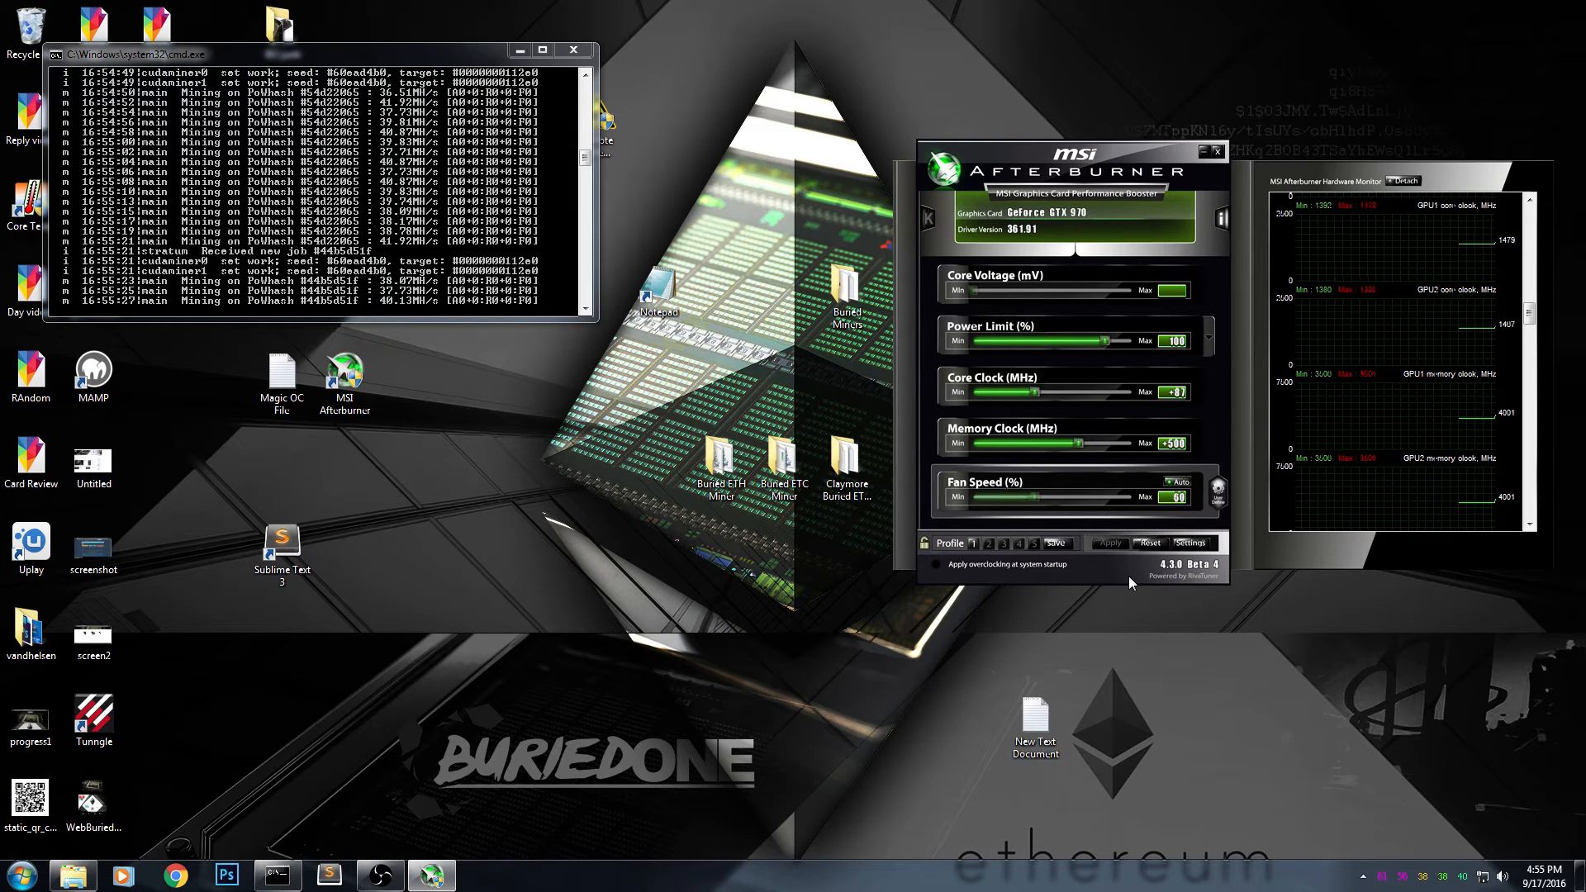
mouse_move(715, 353)
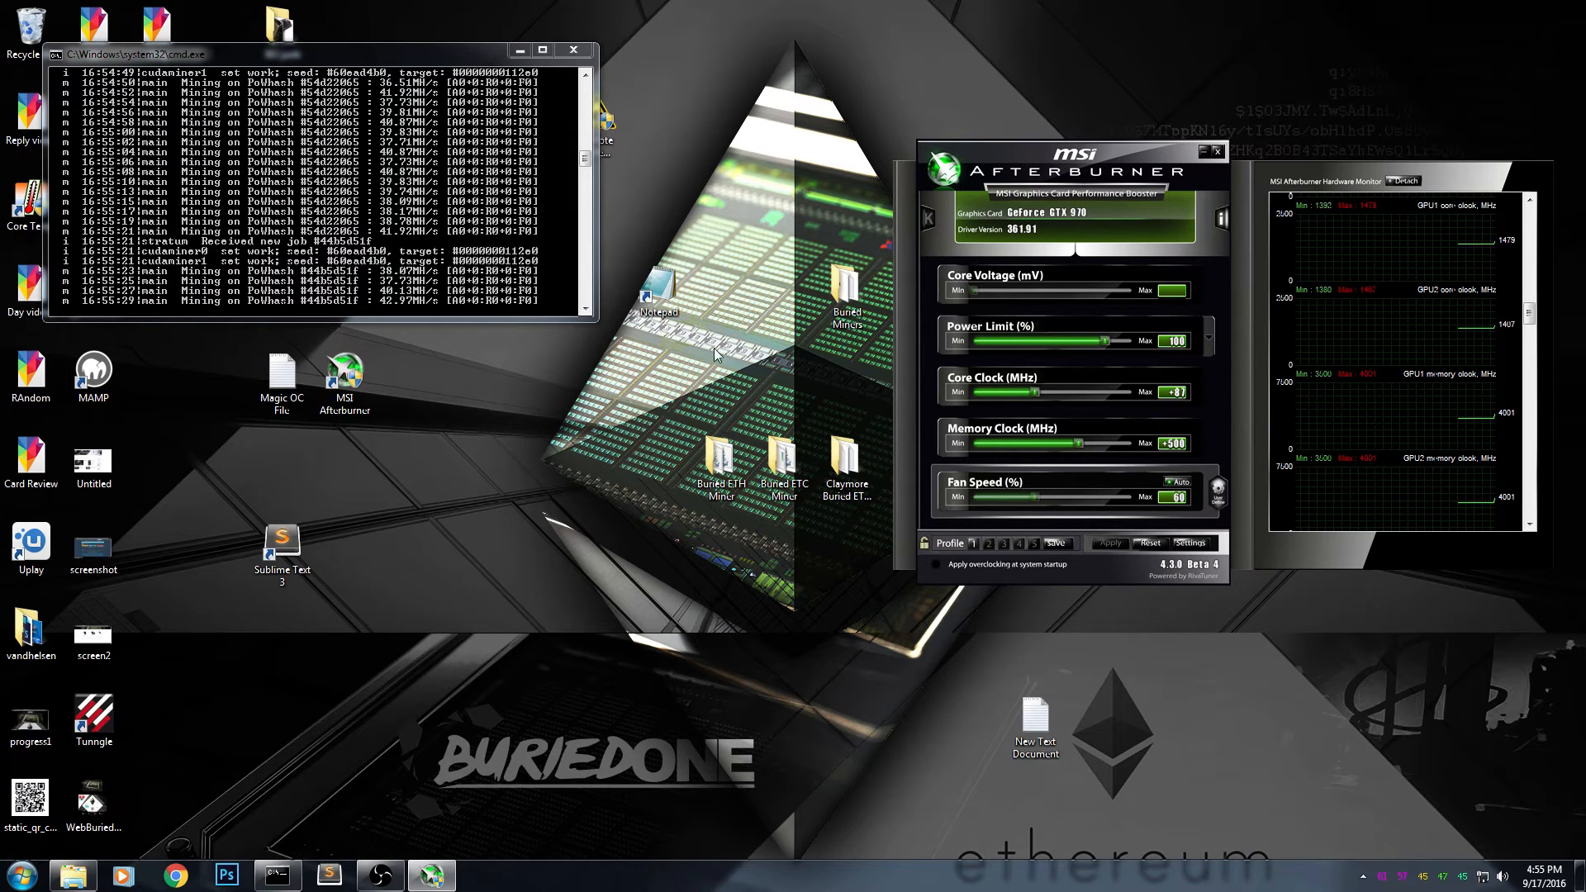